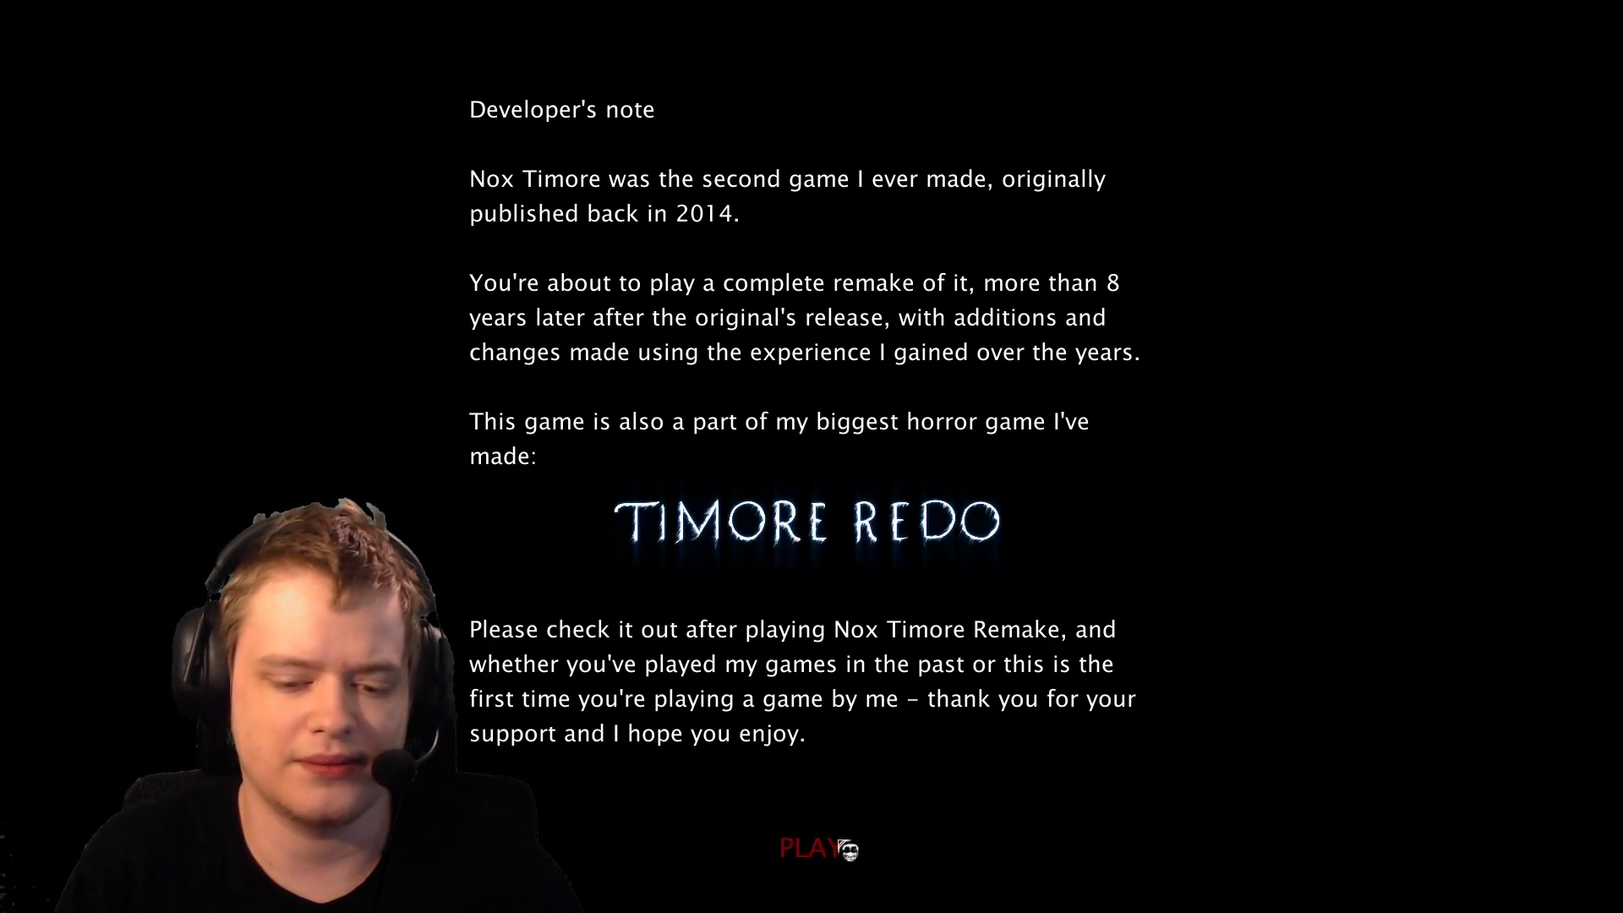
pyautogui.click(818, 847)
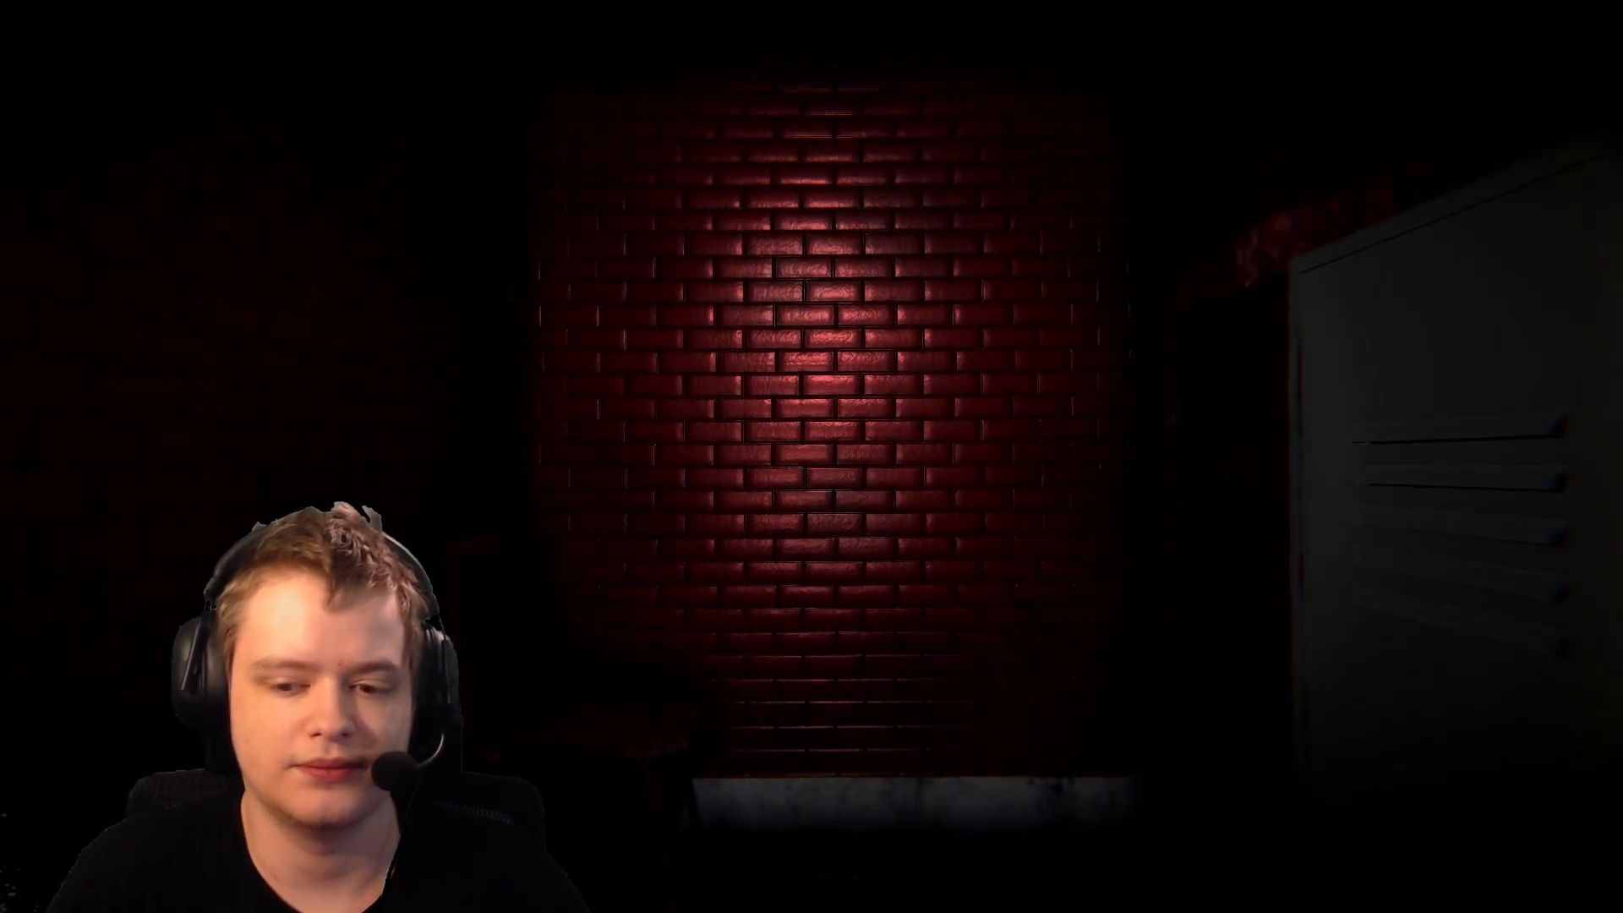